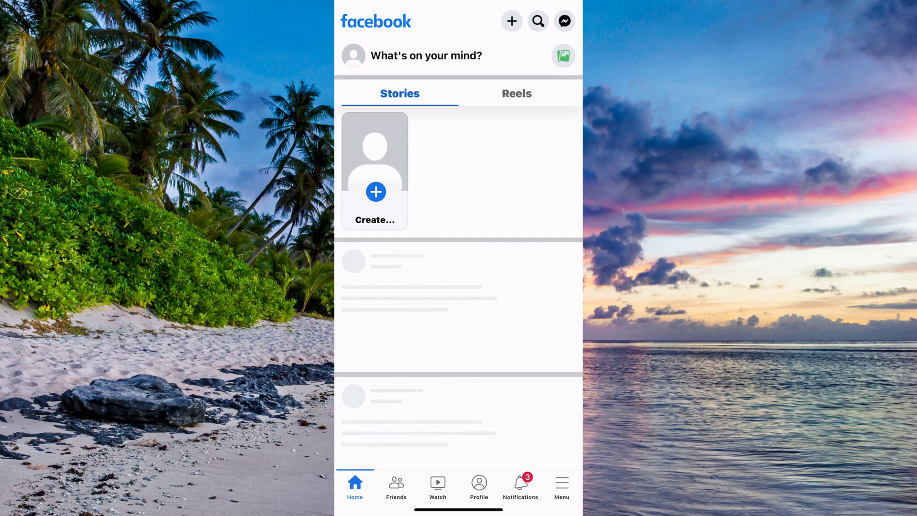
Switch from the home feed to Facebook's main menu of shortcuts and settings
left_click(560, 485)
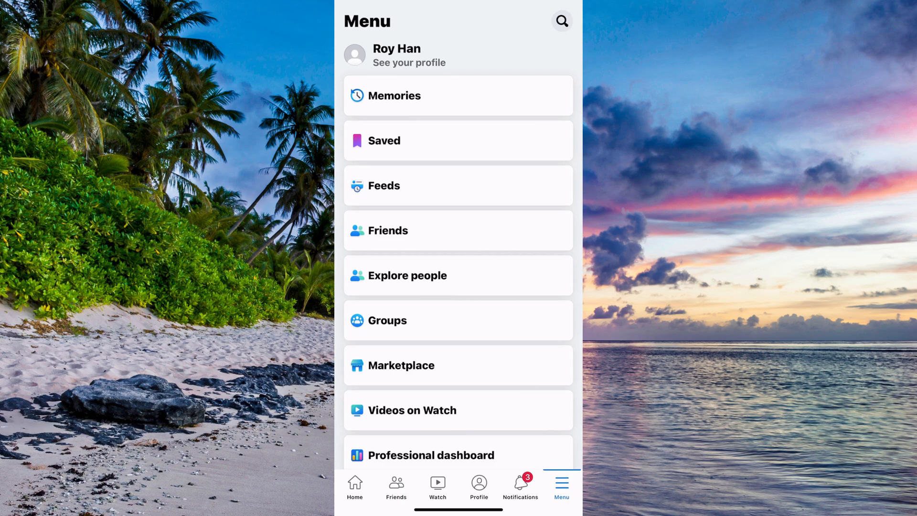
Scroll the menu down to reach Help & Support and its Report a problem entry
scroll("down", 3)
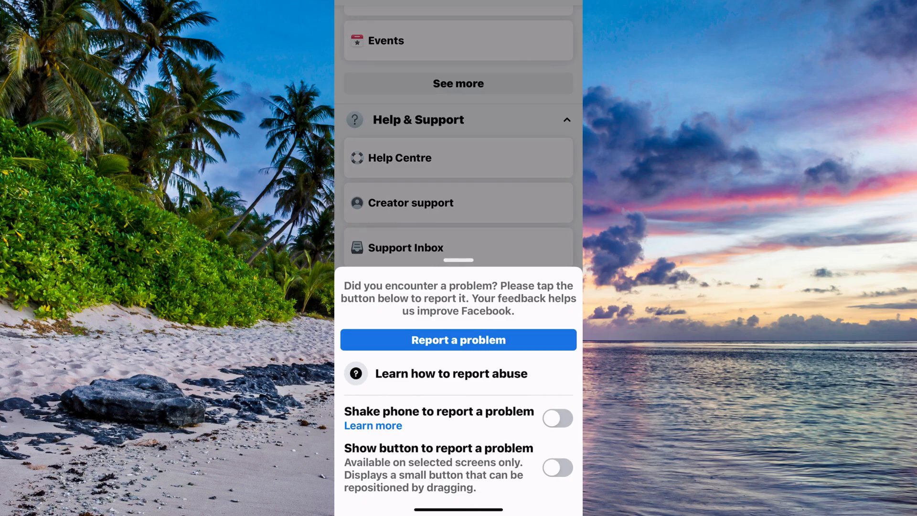
Begin a problem report so the Choose Feature list (Ads, Camera, Feed, Groups) appears
left_click(458, 339)
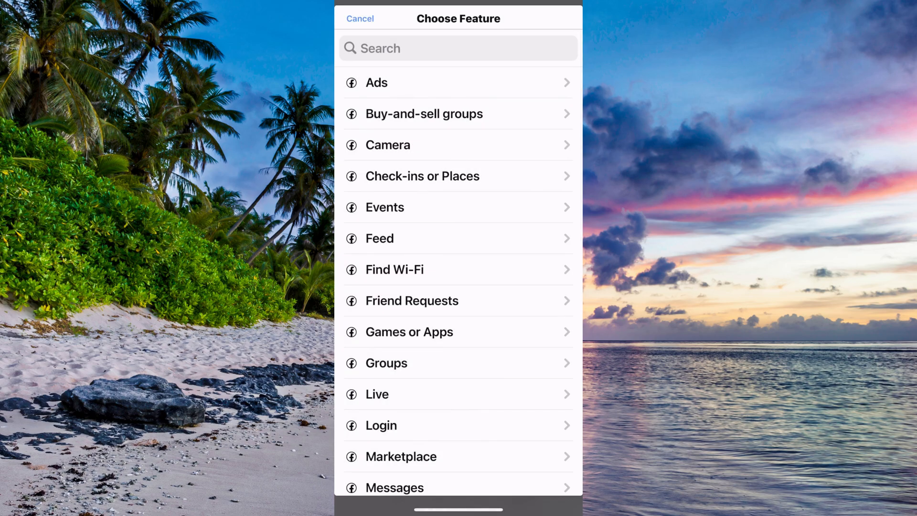
Choose Messages as the feature and reach the empty What went wrong? form
scroll("up", 3)
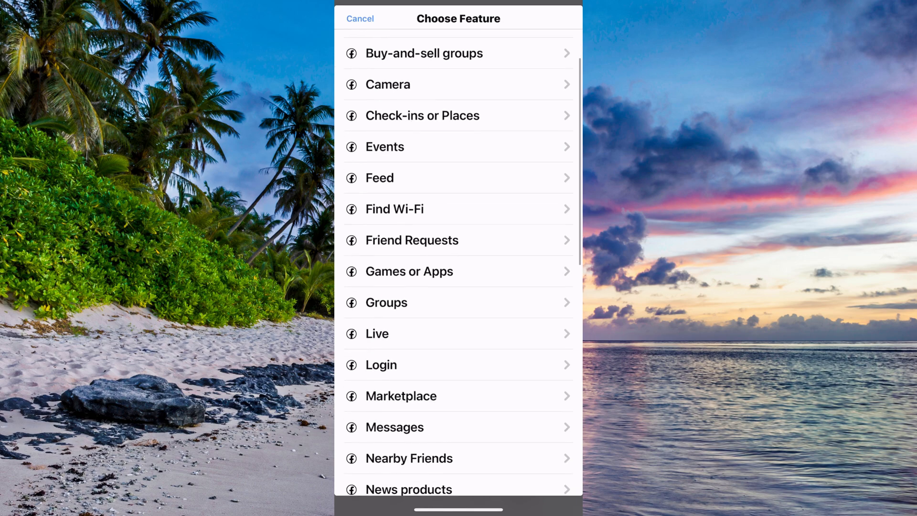
scroll("down", 3)
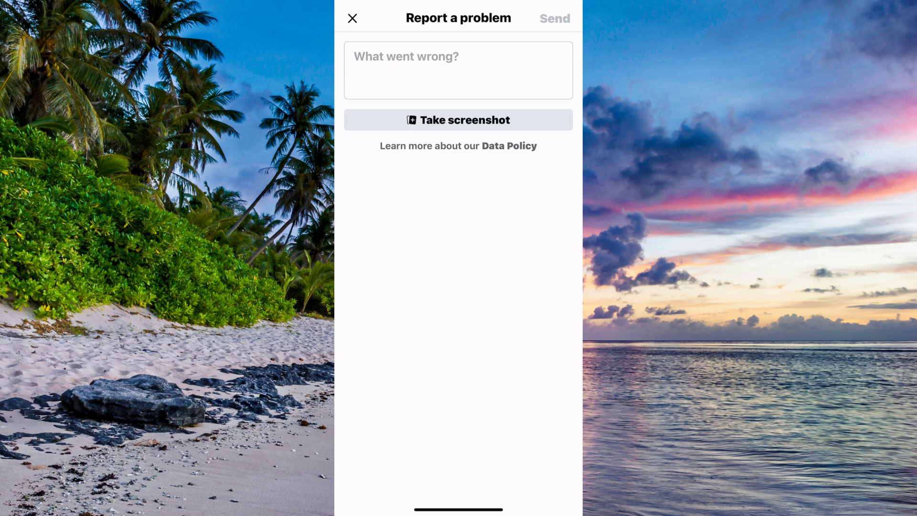
left_click(458, 70)
type("I want to recover my deleted mes")
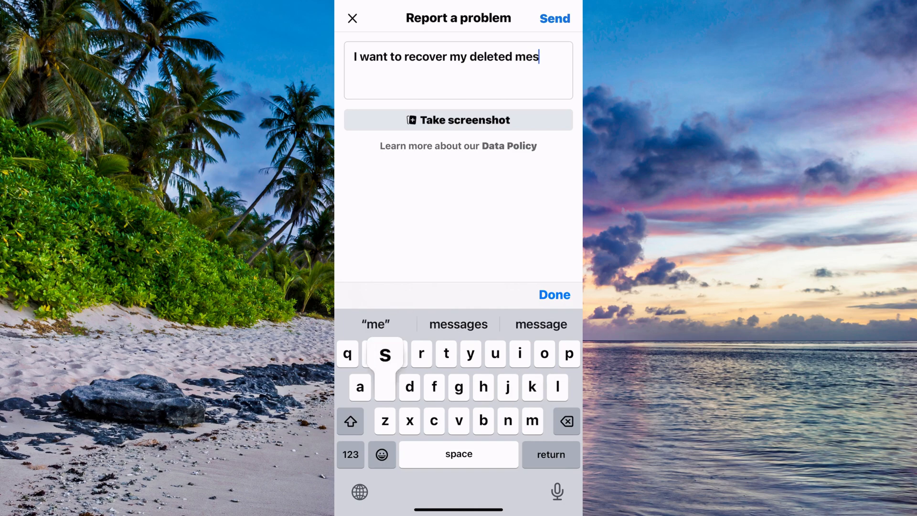
Write the description "I want to recover all my deleted messages"
left_click(458, 324)
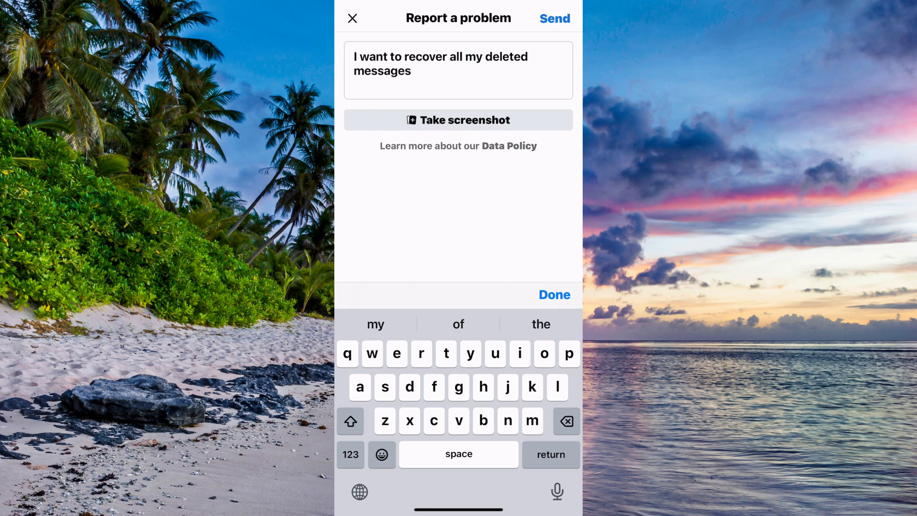
Send the report to Facebook and get the feedback thank-you notice
left_click(553, 294)
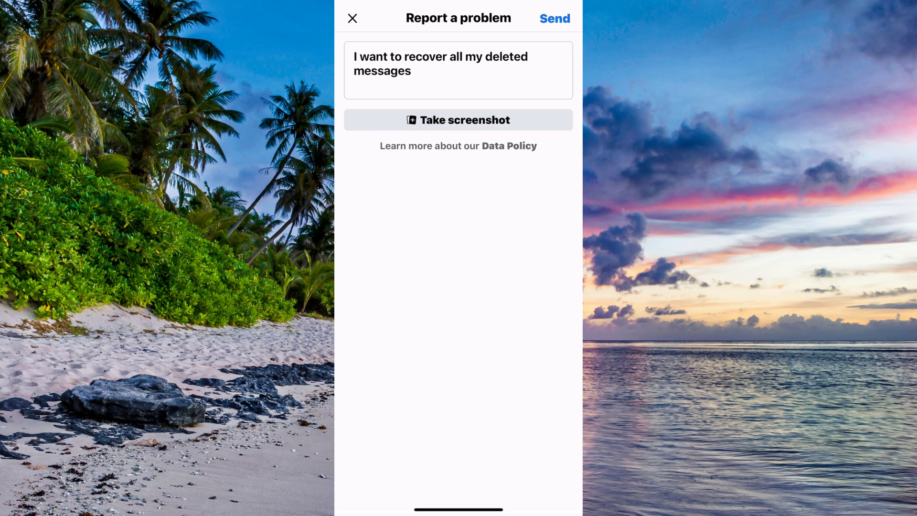
left_click(554, 18)
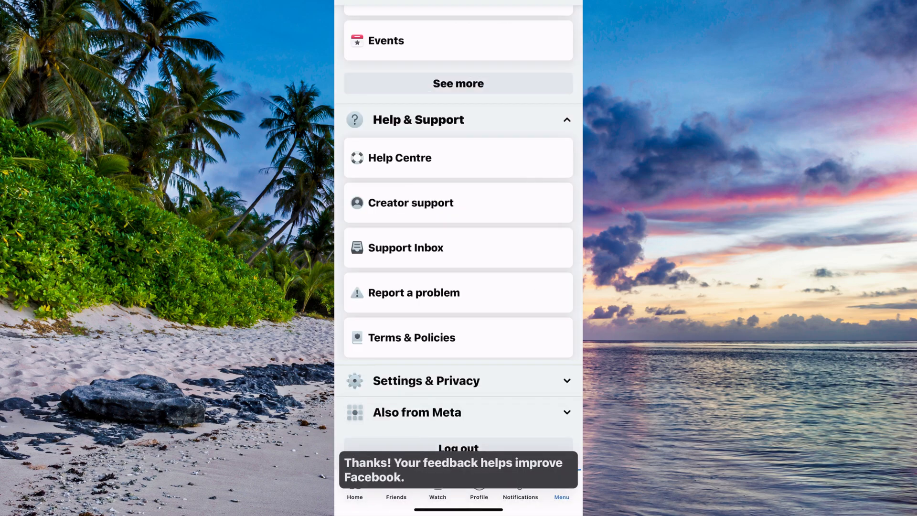